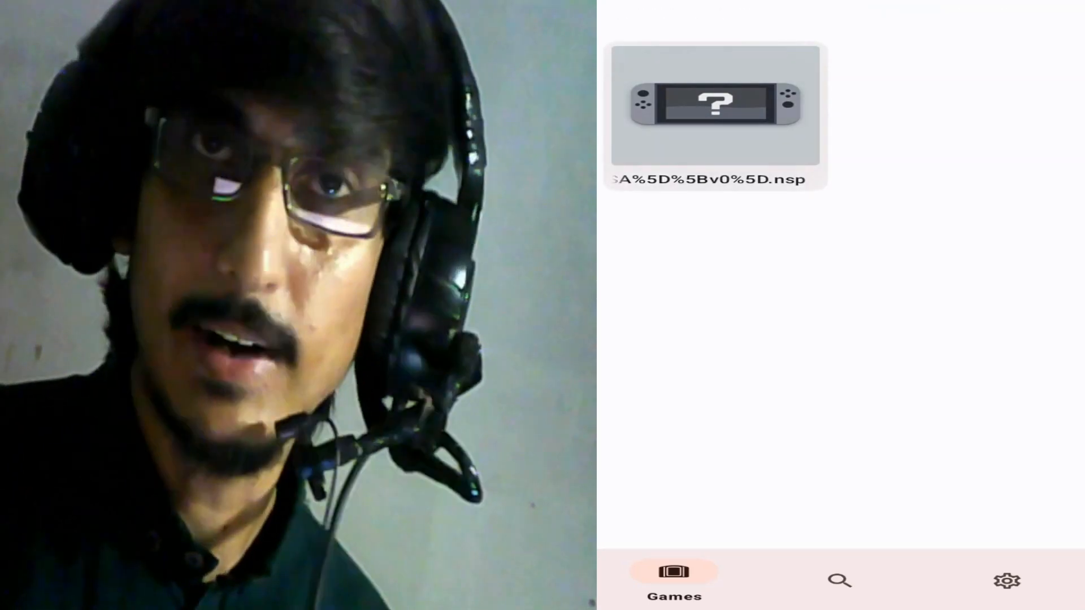
Step: Delete prod.keys from yuzu's keys folder, confirming the deletion prompt
left_click(714, 104)
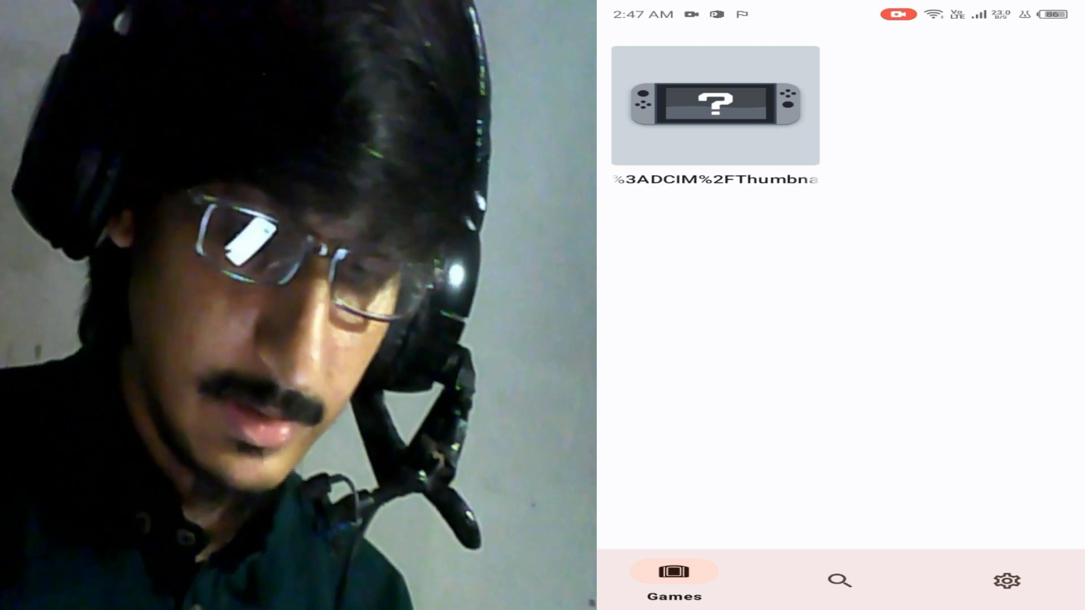
left_click(1006, 581)
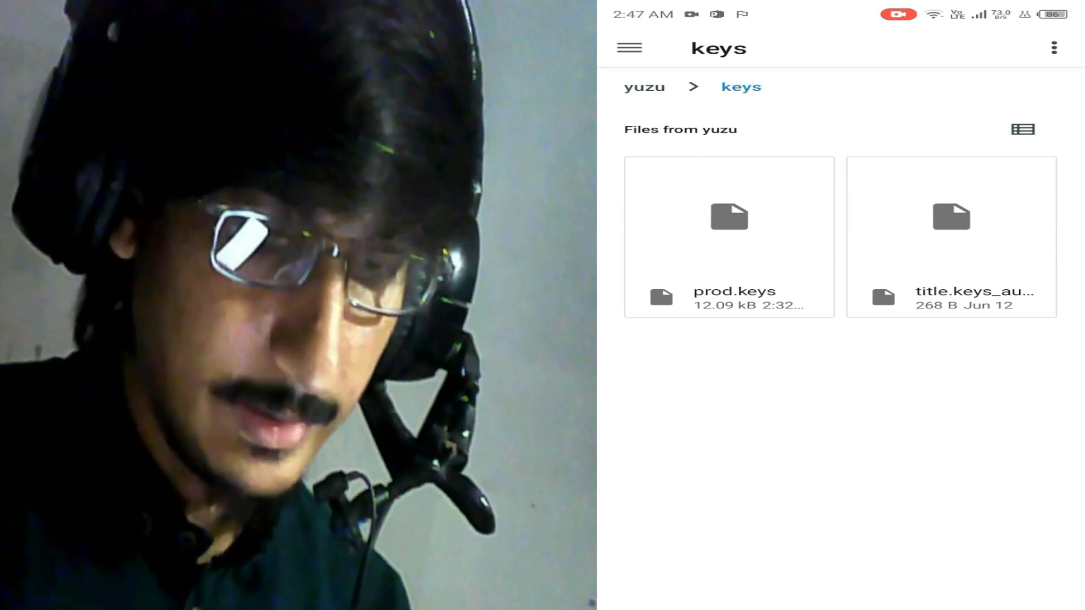
left_click(729, 215)
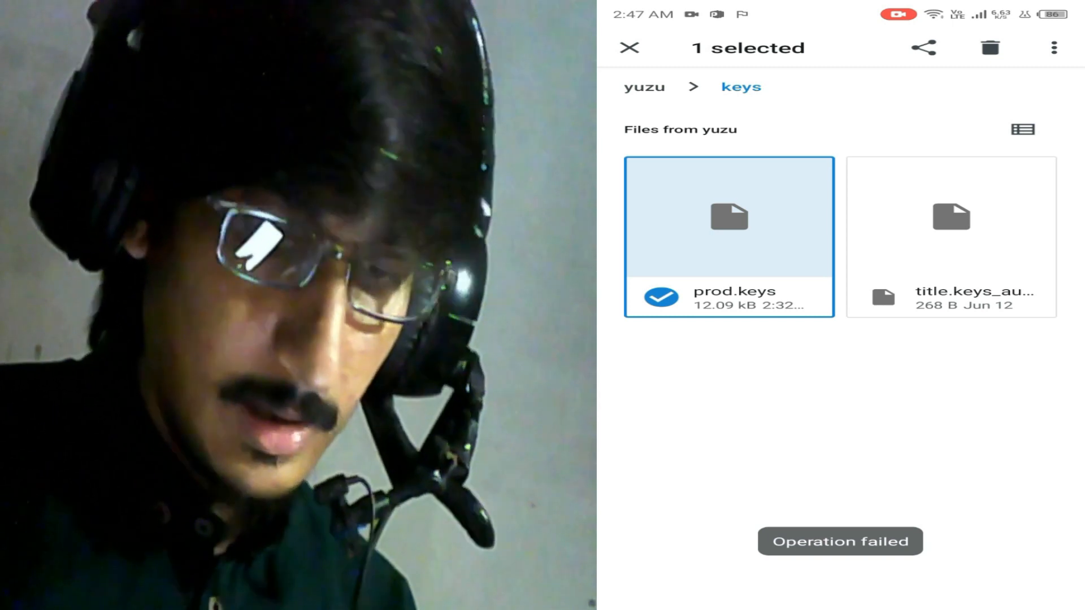
left_click(631, 46)
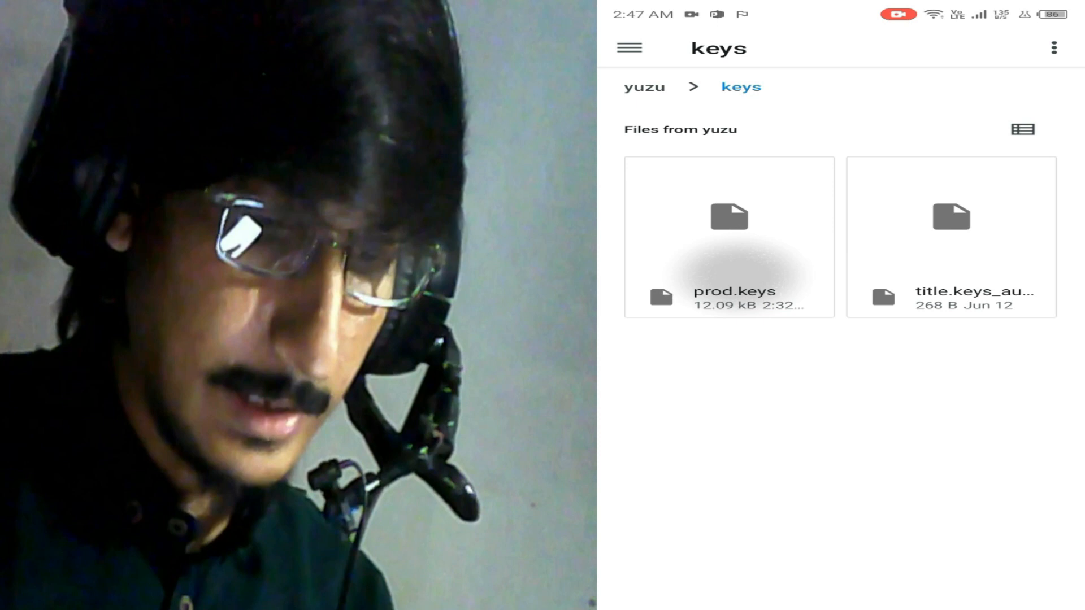
left_click(992, 47)
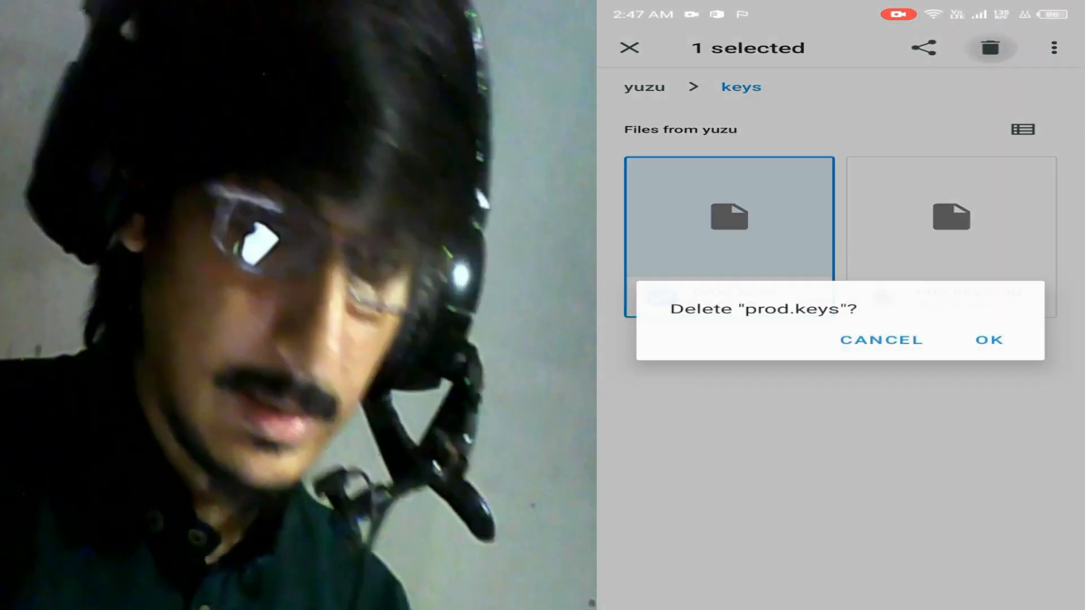
left_click(990, 340)
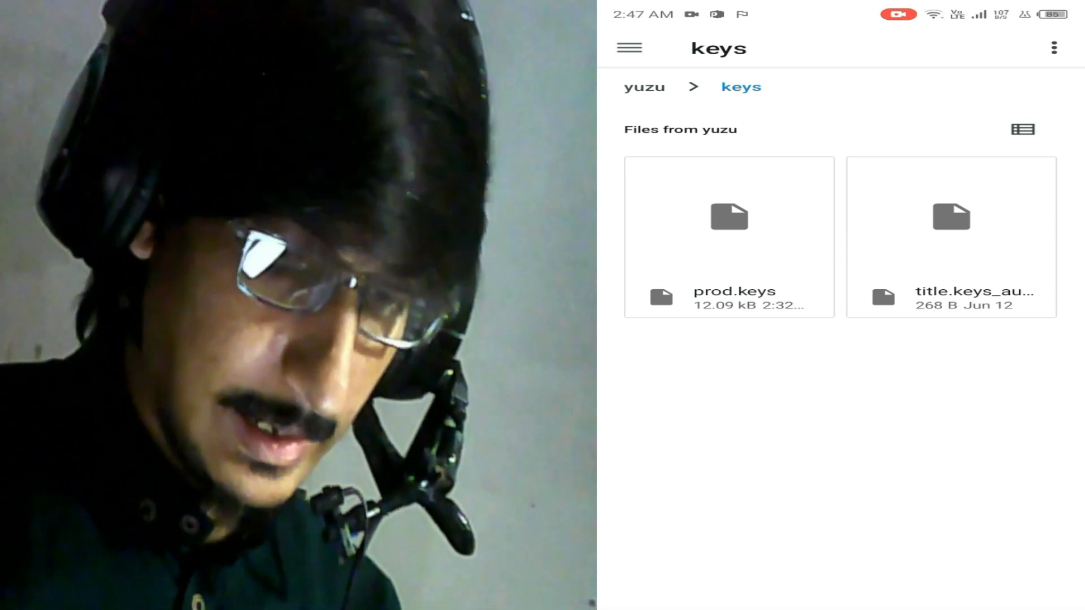
Step: Reopen the keys folder to verify only title.keys remains, then return to the yuzu folder
left_click(646, 86)
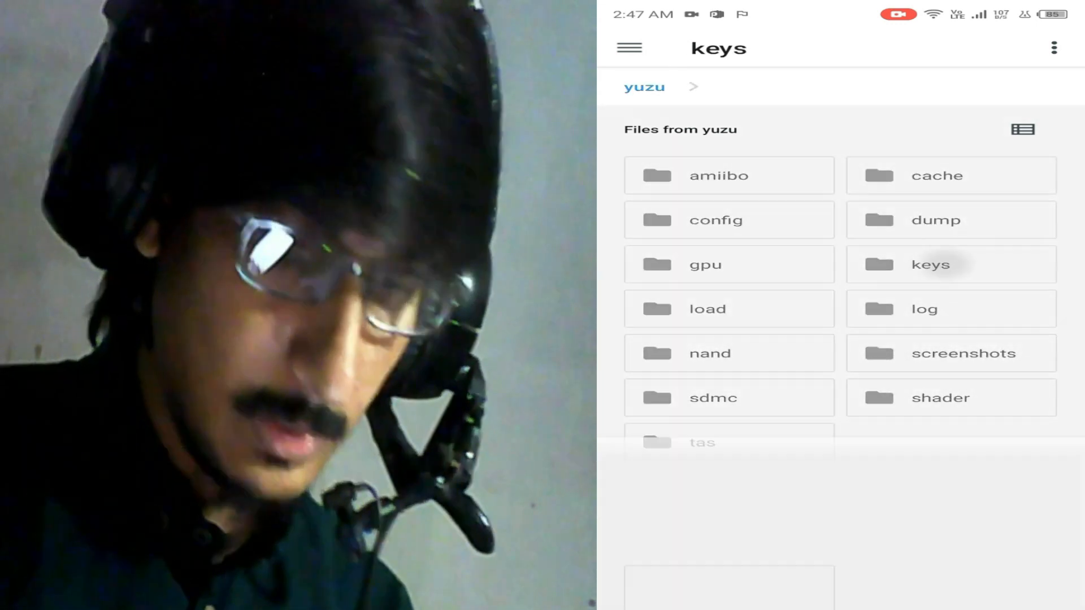
left_click(928, 265)
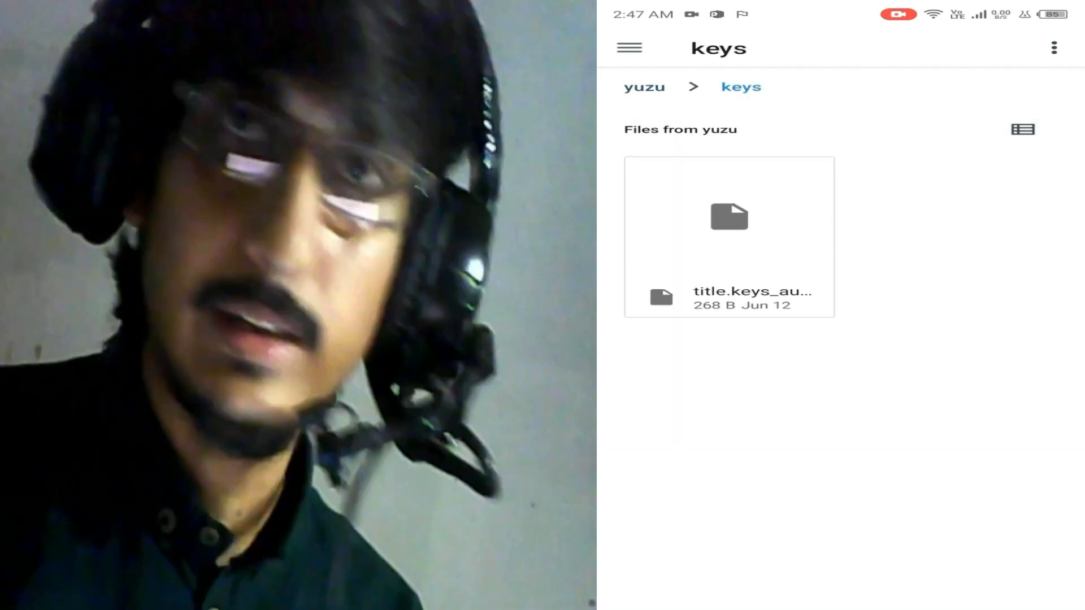
left_click(643, 86)
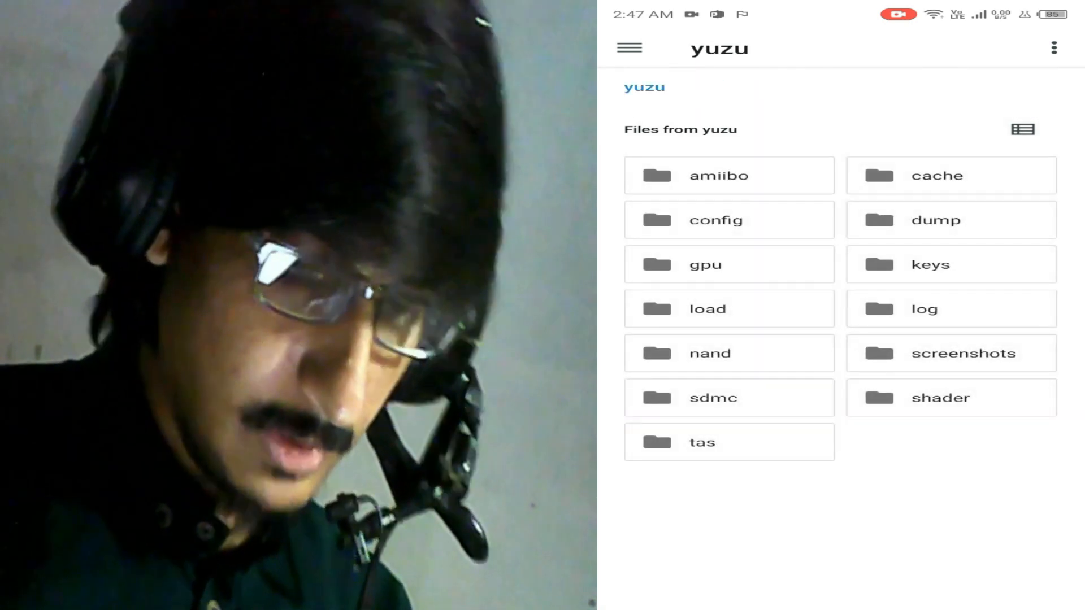
Step: Return to yuzu's Settings and scroll down to the Install prod.keys option
left_click(1001, 577)
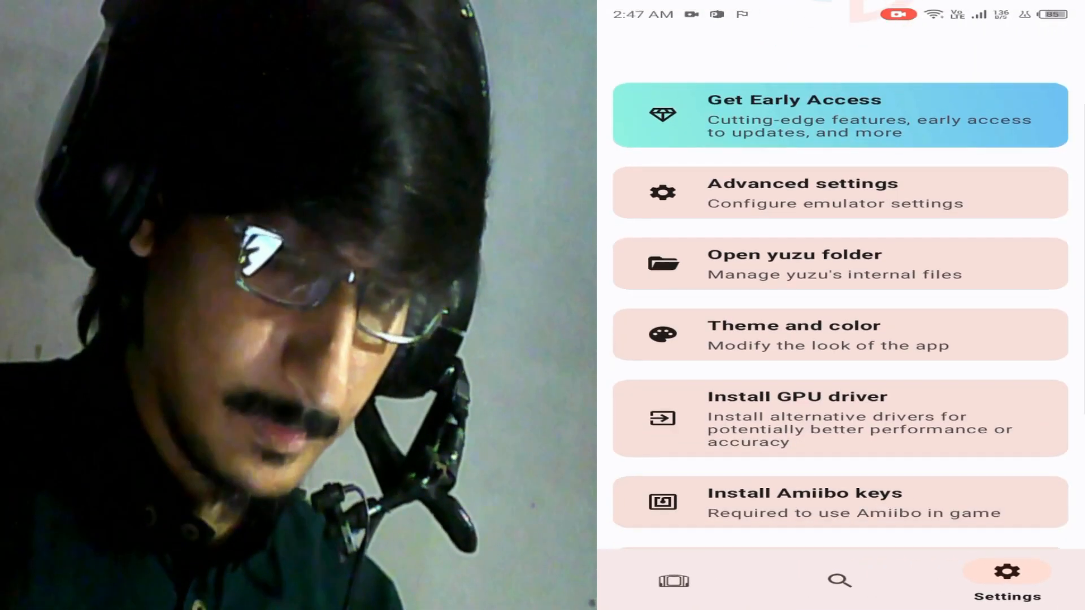
scroll("down", 3)
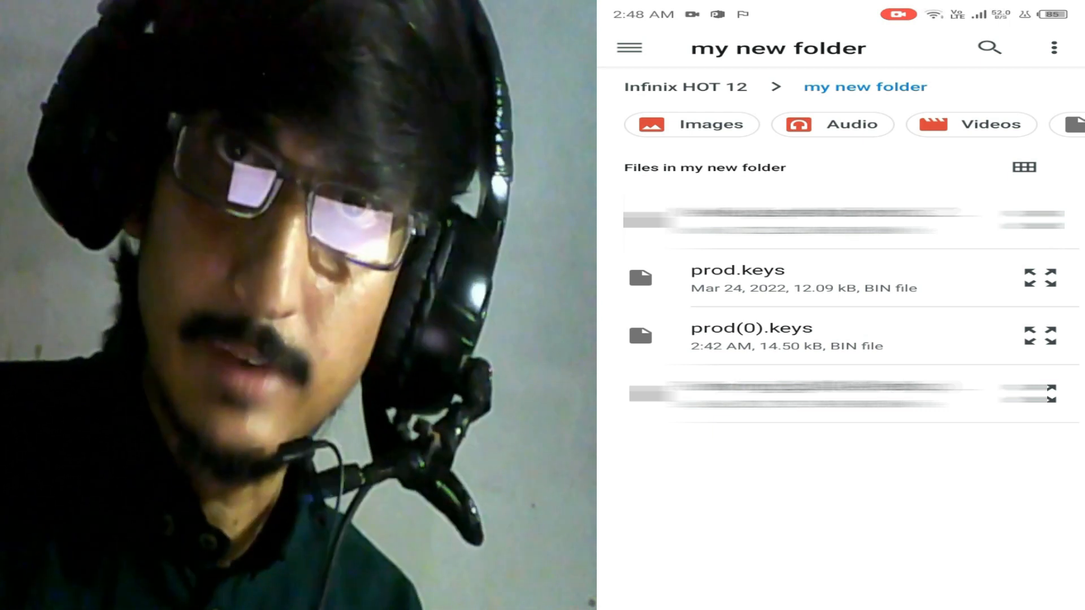
Step: Pick the replacement prod.keys from 'my new folder' on Infinix HOT 12 storage so the game list shows 7 Horizons
left_click(630, 47)
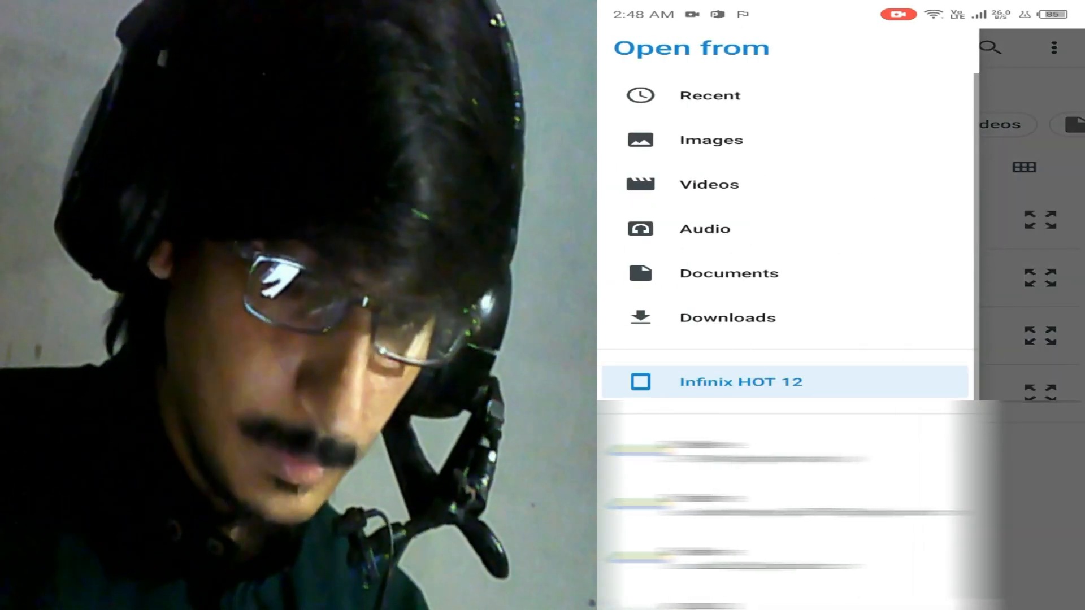
left_click(741, 382)
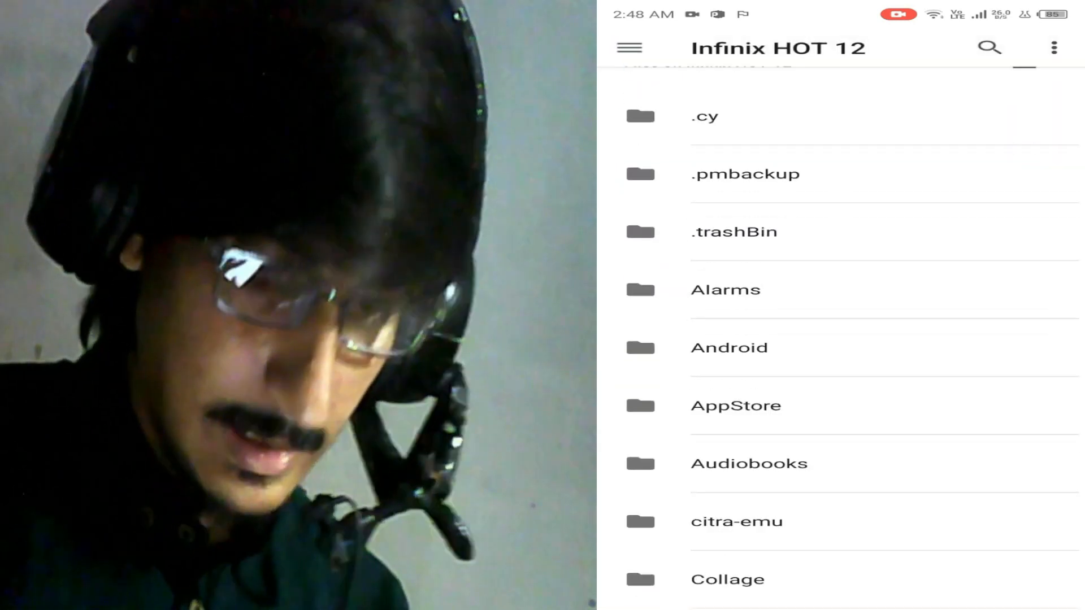
scroll("down", 3)
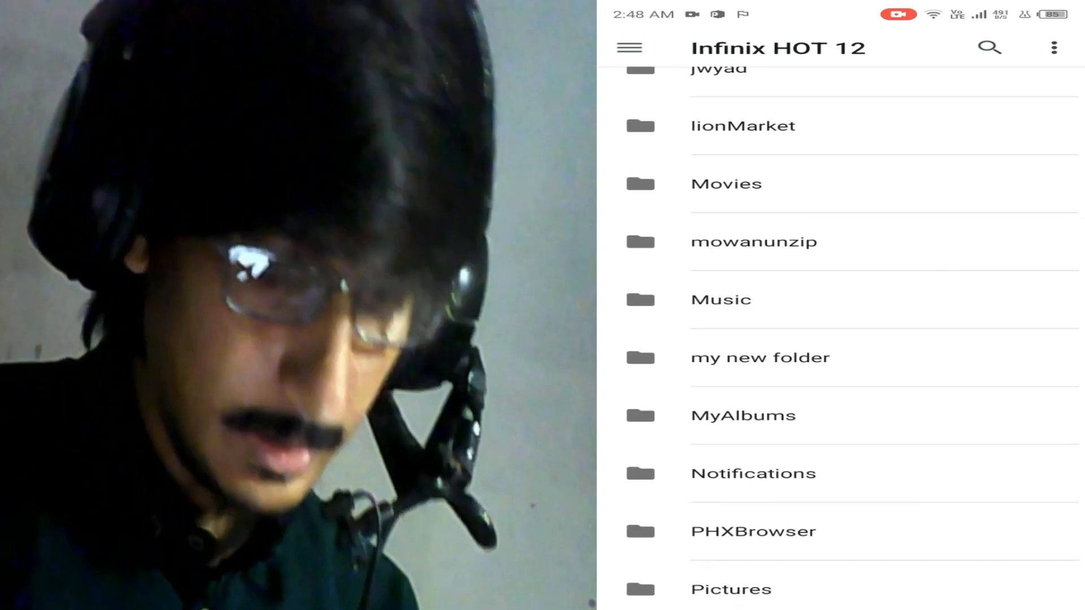
left_click(761, 357)
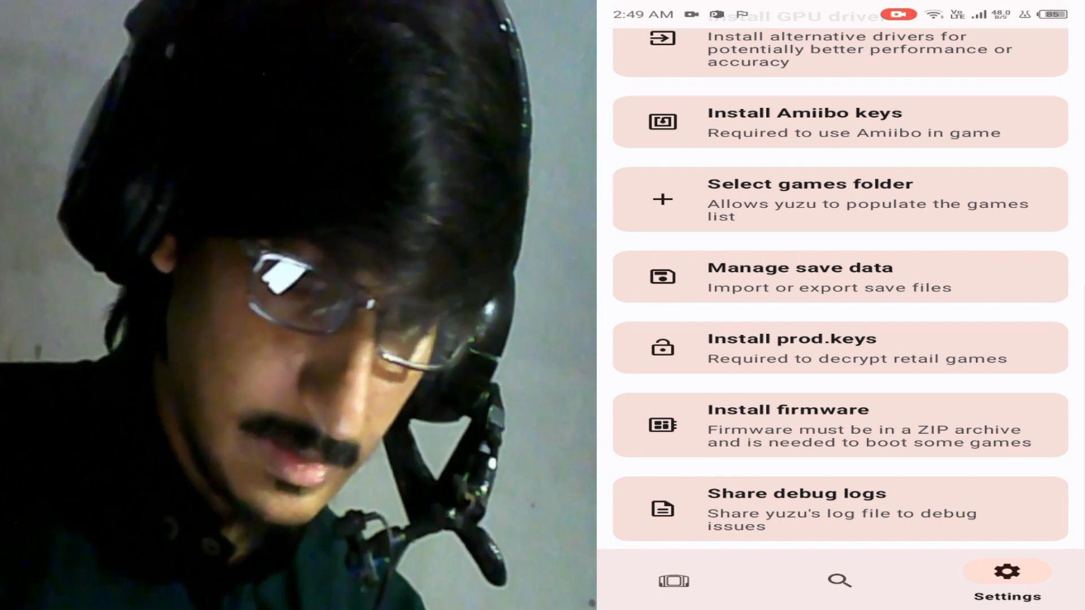
left_click(676, 581)
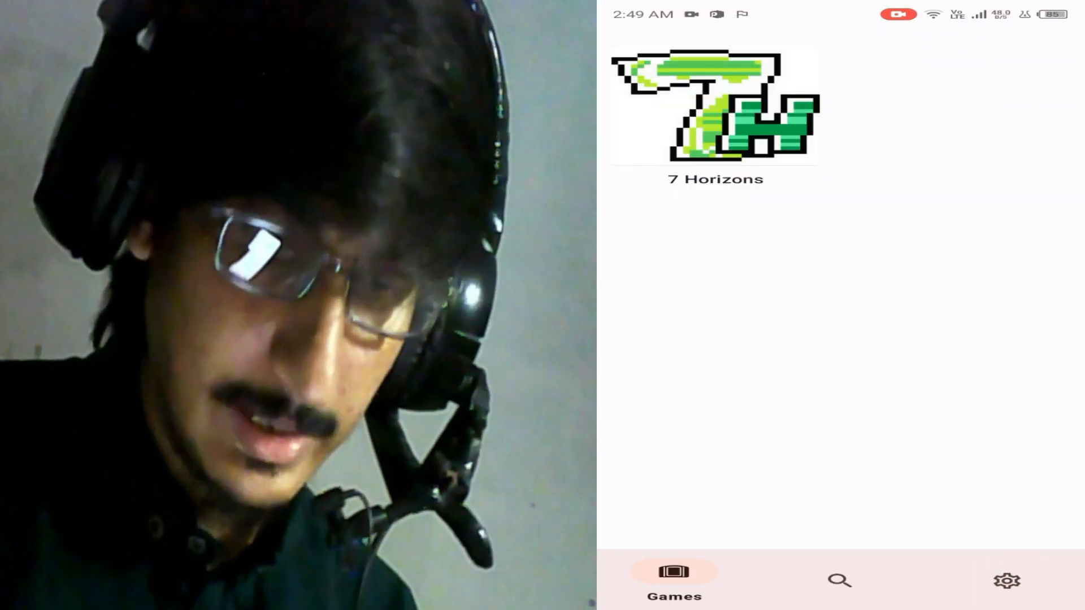